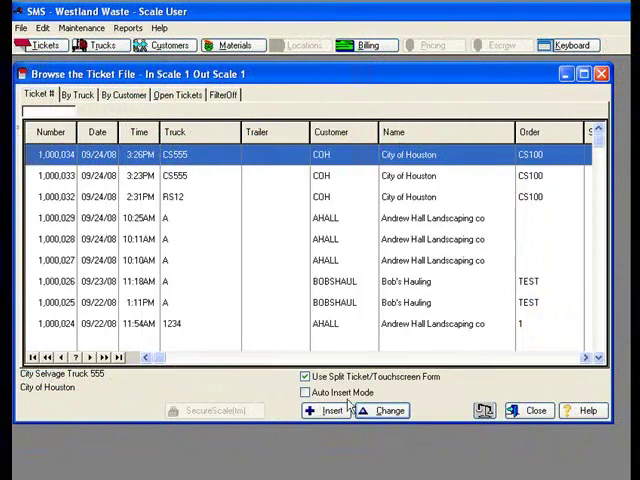
Create a ticket for truck CS555 with 26460 lb gross weight and CD material, then view open tickets.
left_click(329, 410)
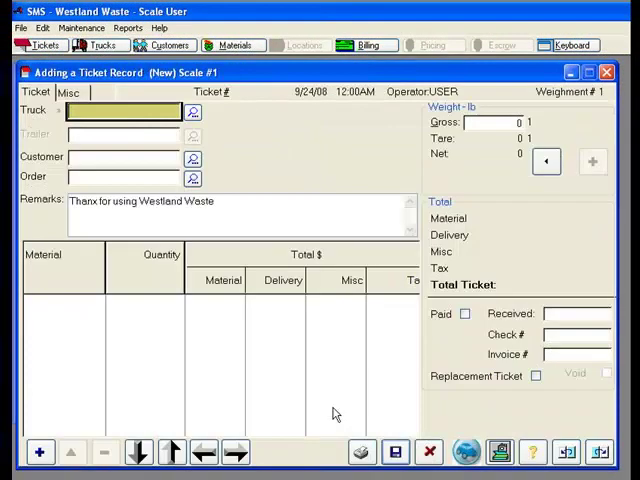
mouse_move(290, 368)
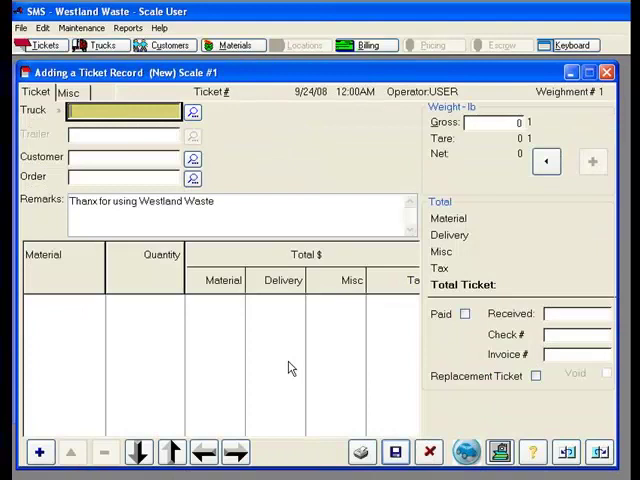
type("CS555")
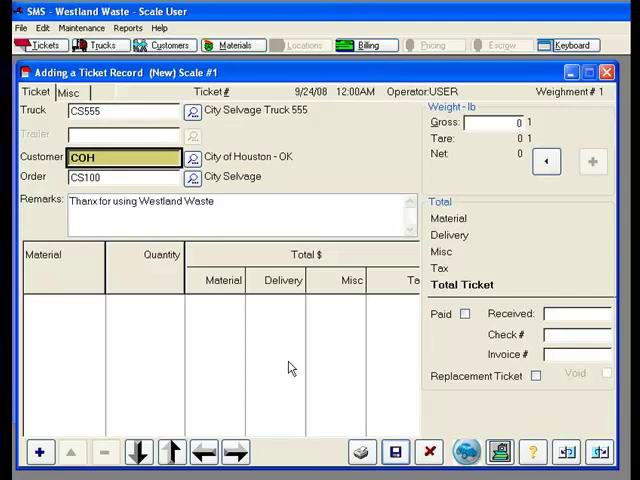
mouse_move(274, 331)
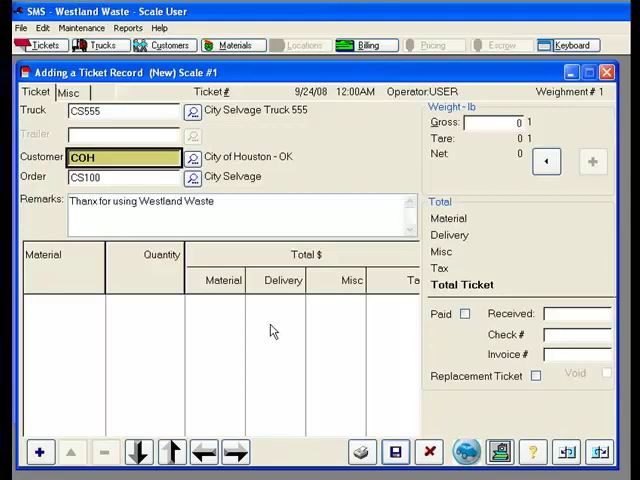
mouse_move(272, 278)
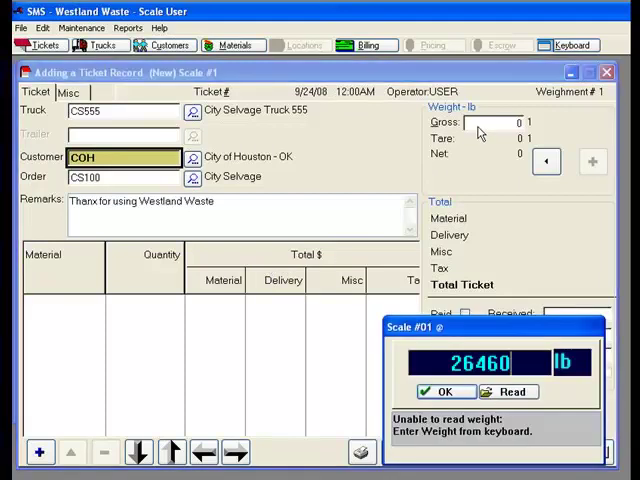
left_click(444, 391)
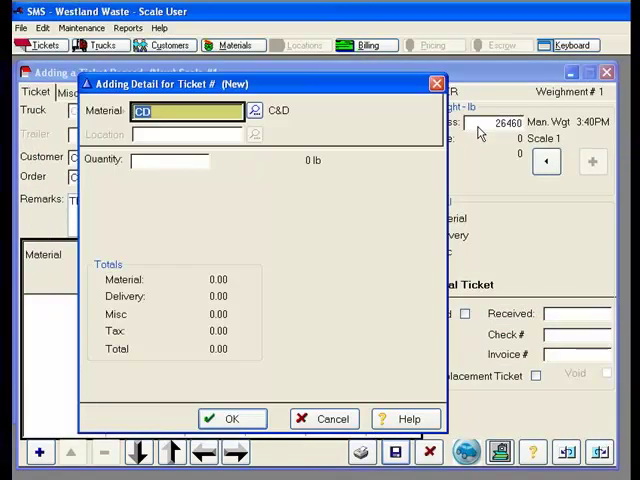
mouse_move(250, 345)
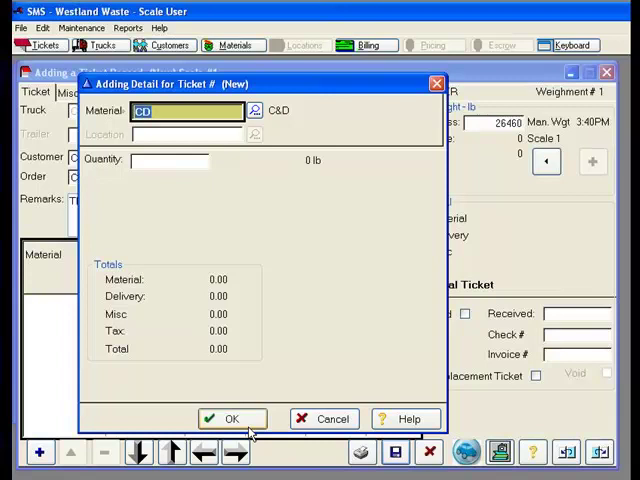
left_click(231, 418)
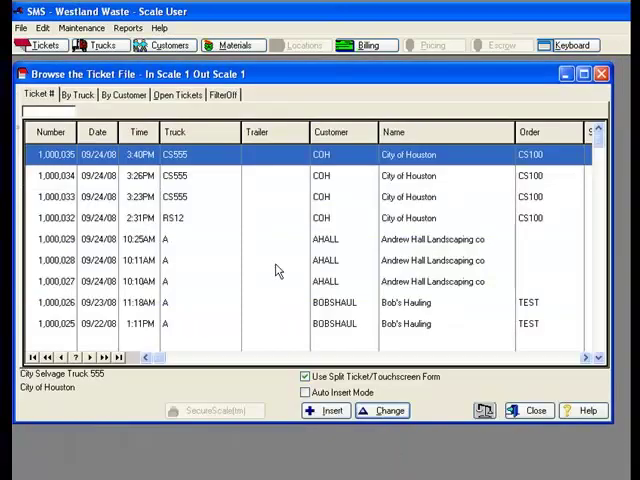
left_click(178, 93)
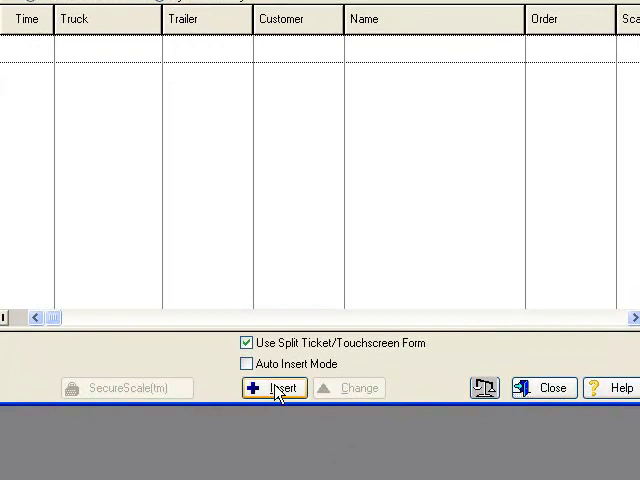
Save an inbound ticket for truck RS12 on order RS1000 with CD material.
left_click(275, 388)
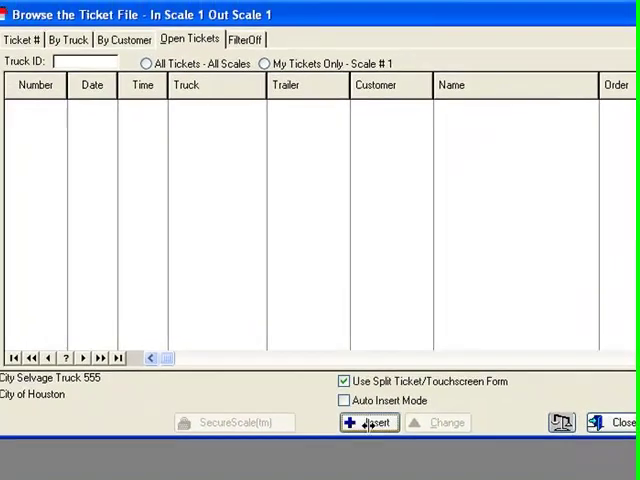
left_click(369, 422)
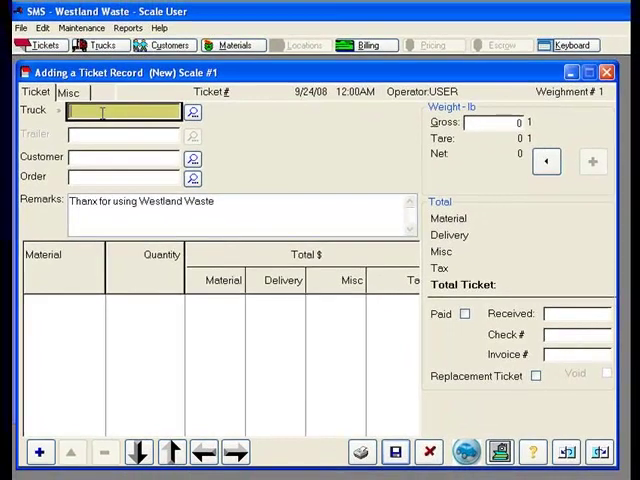
type("RS12")
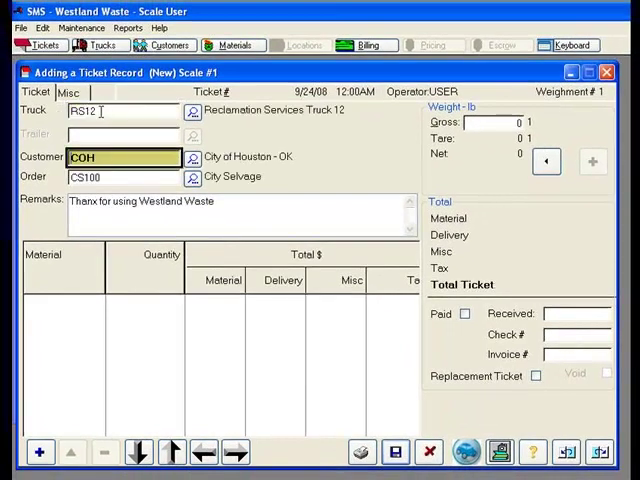
left_click(191, 177)
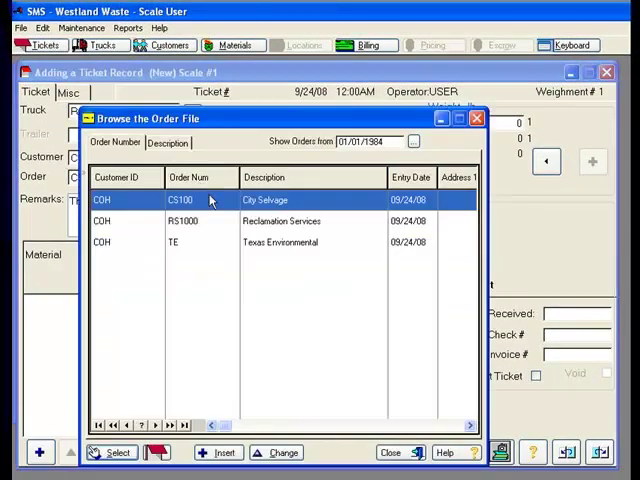
left_click(280, 220)
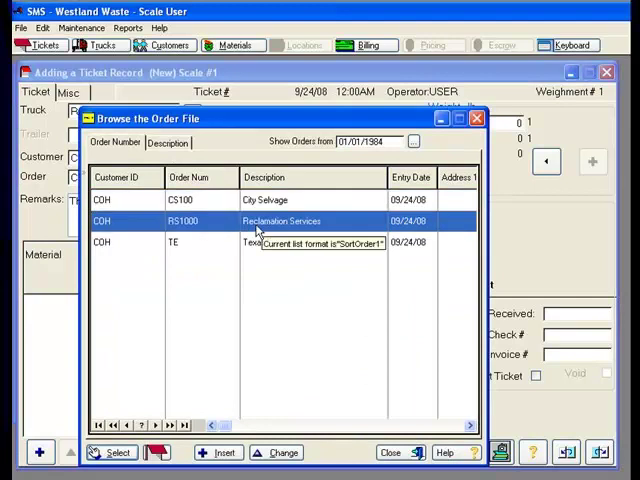
left_click(110, 452)
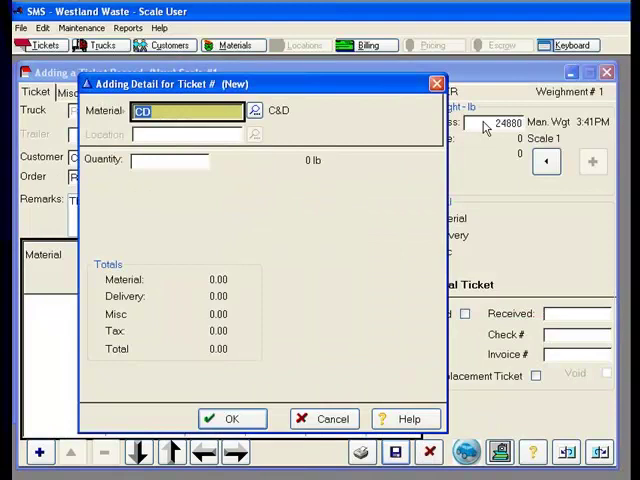
left_click(231, 418)
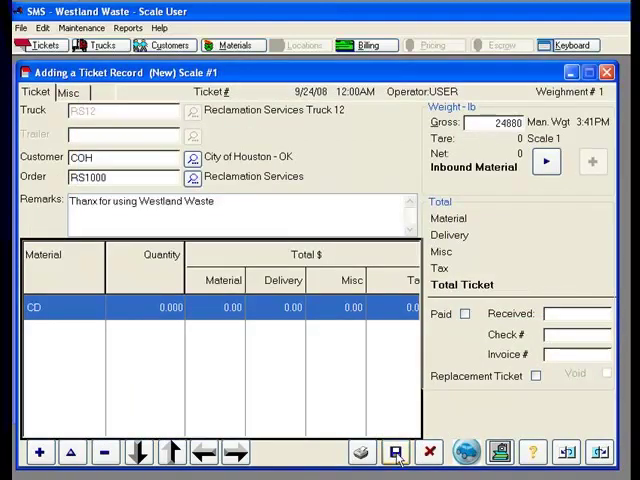
left_click(394, 453)
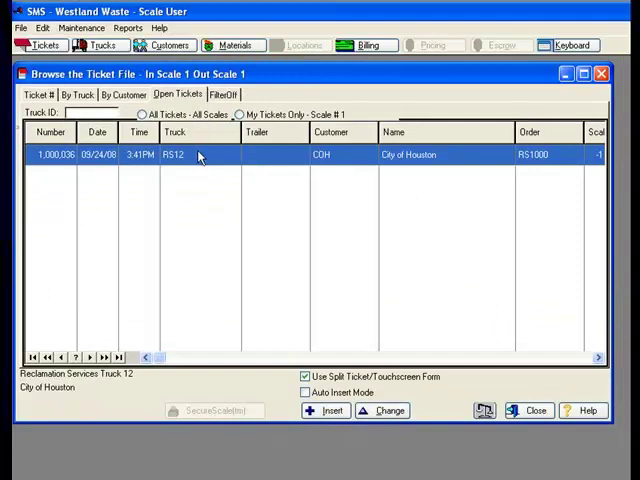
Weigh ticket 1,000,036 out with a 12920 lb tare and save it.
left_click(388, 410)
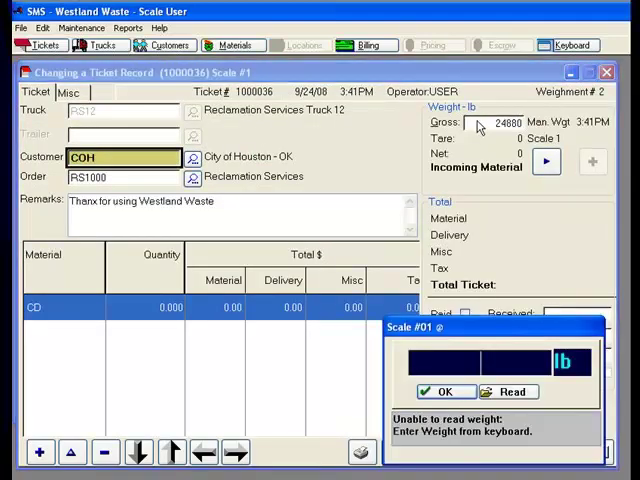
left_click(445, 391)
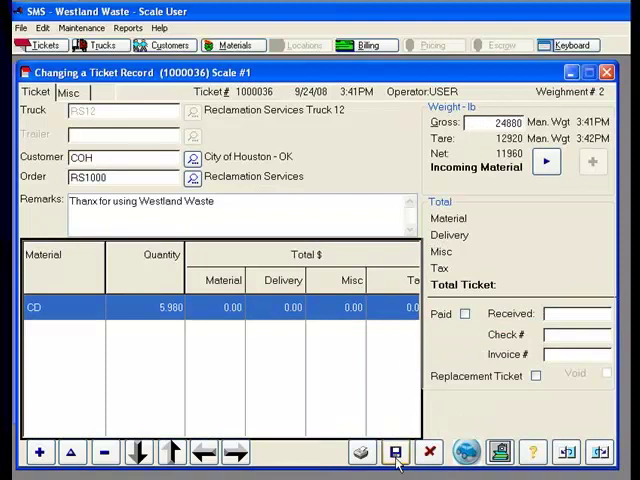
left_click(394, 453)
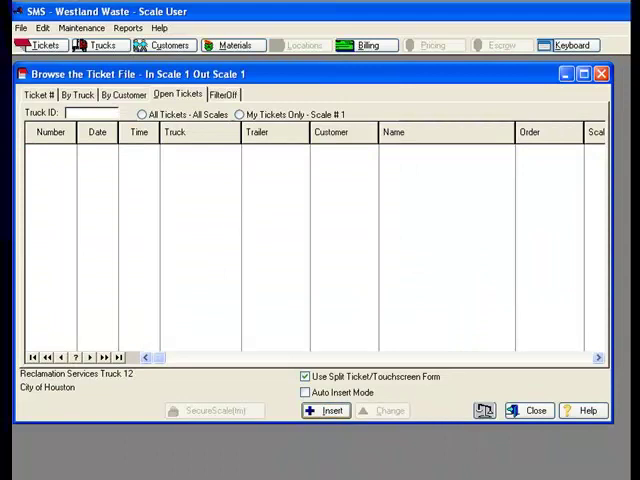
Start ticket 1000037, recording its gross weight and confirming CD material.
left_click(325, 410)
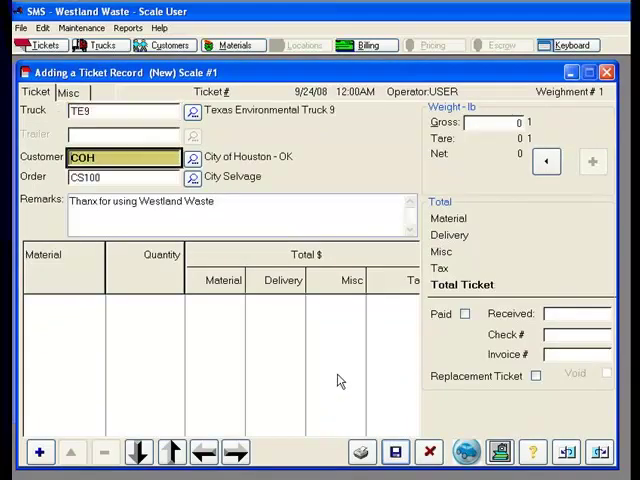
left_click(546, 161)
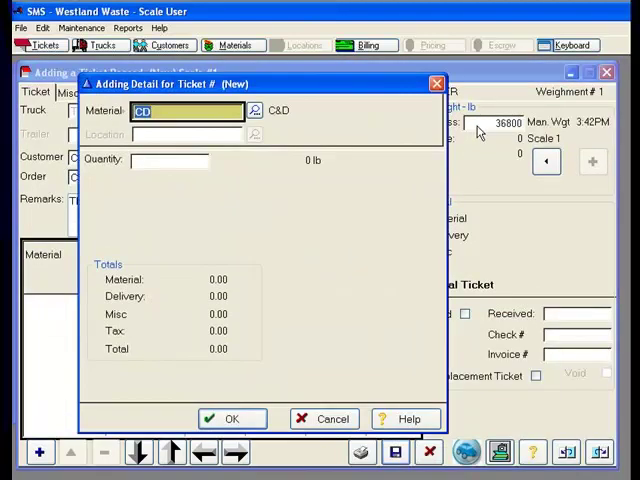
left_click(231, 418)
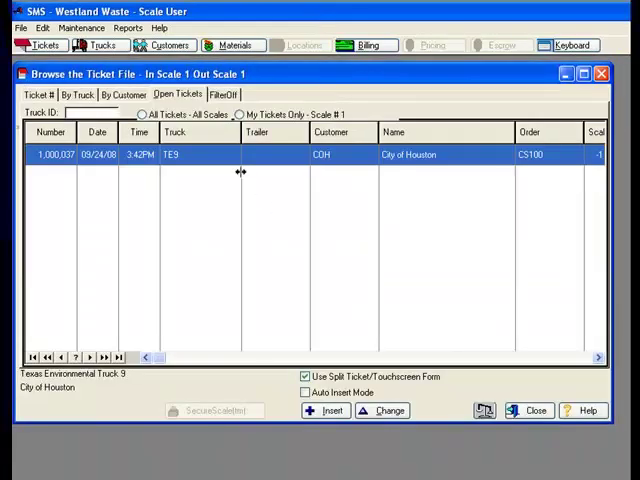
Weigh the truck out at 18440 lb tare (18360 lb net) and store the ticket.
left_click(382, 410)
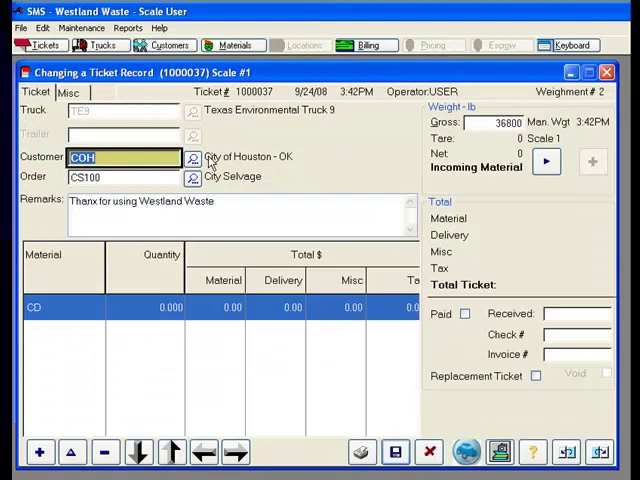
left_click(547, 162)
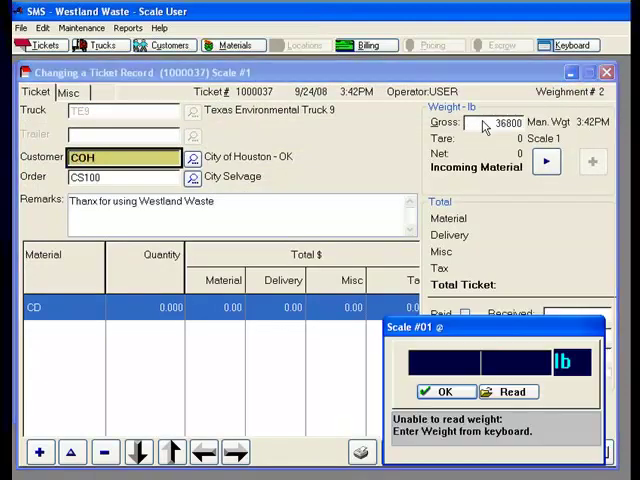
left_click(446, 391)
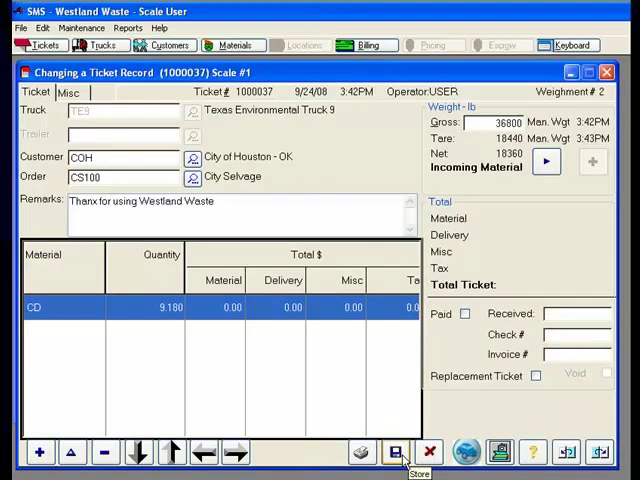
left_click(399, 453)
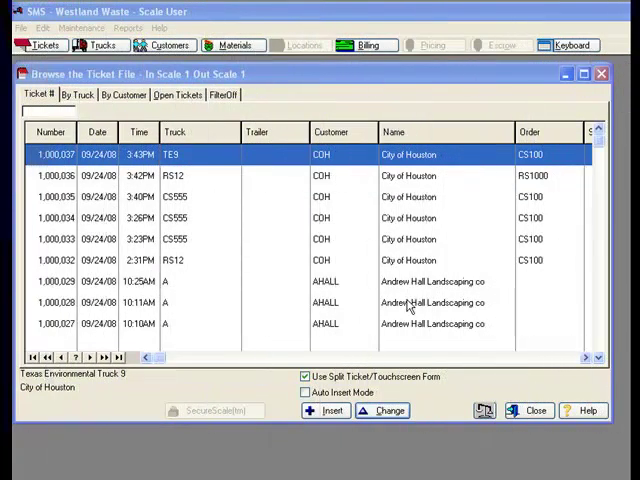
mouse_move(375, 88)
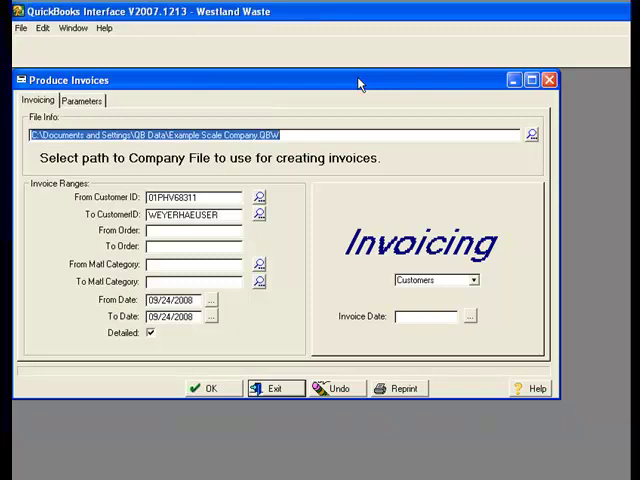
mouse_move(300, 175)
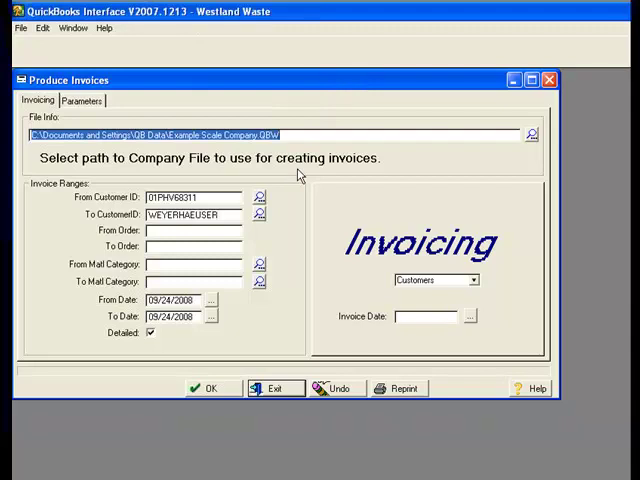
mouse_move(55, 215)
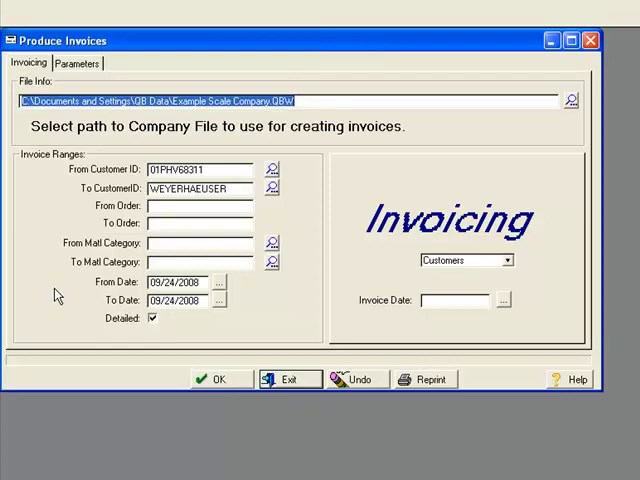
mouse_move(178, 330)
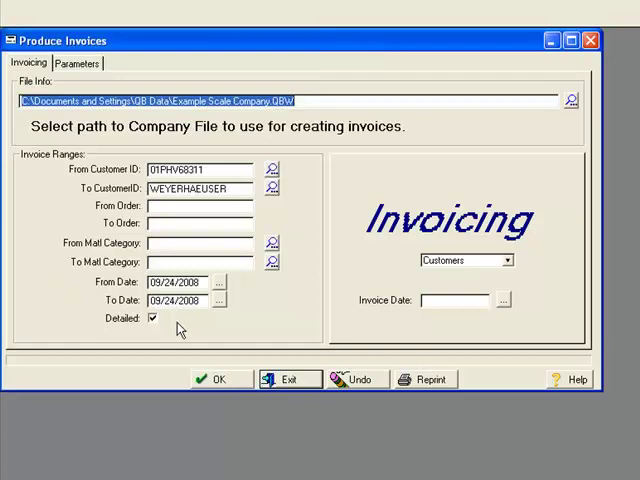
mouse_move(110, 332)
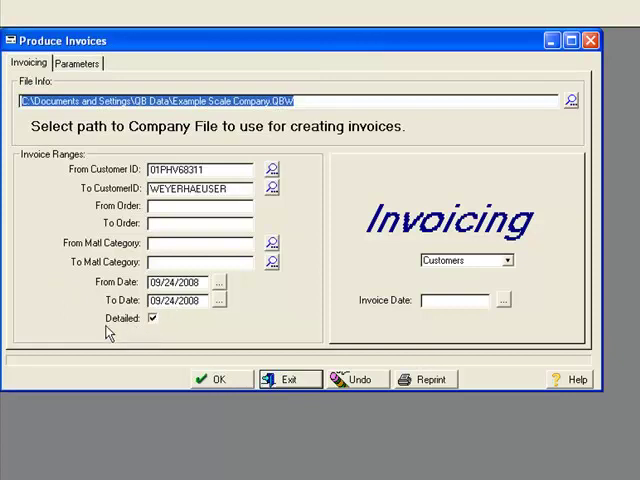
mouse_move(117, 337)
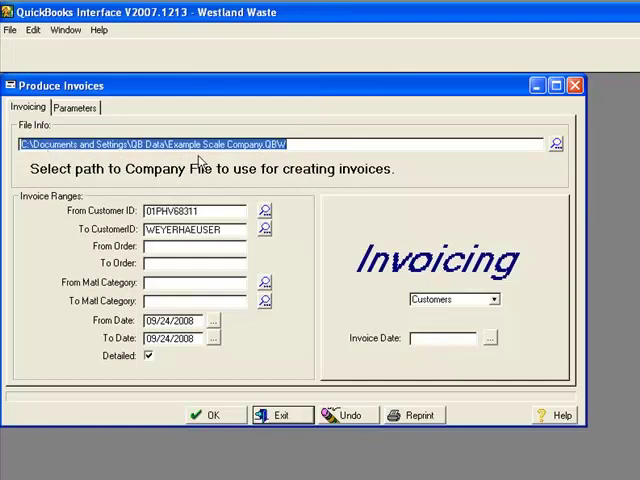
mouse_move(217, 419)
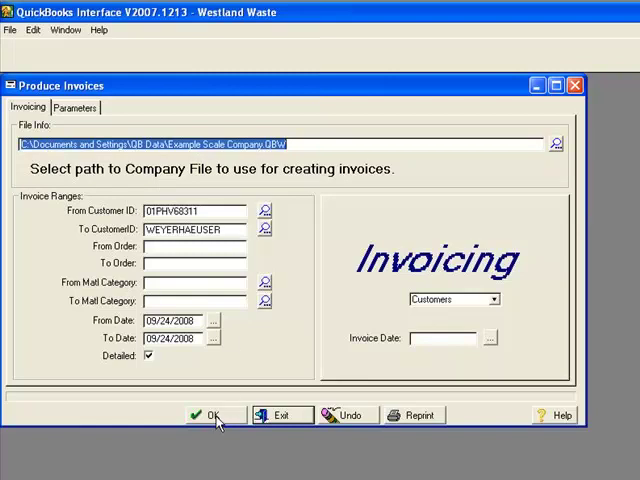
Generate the QuickBooks invoices, confirming the company file and marking the tickets invoiced.
left_click(210, 414)
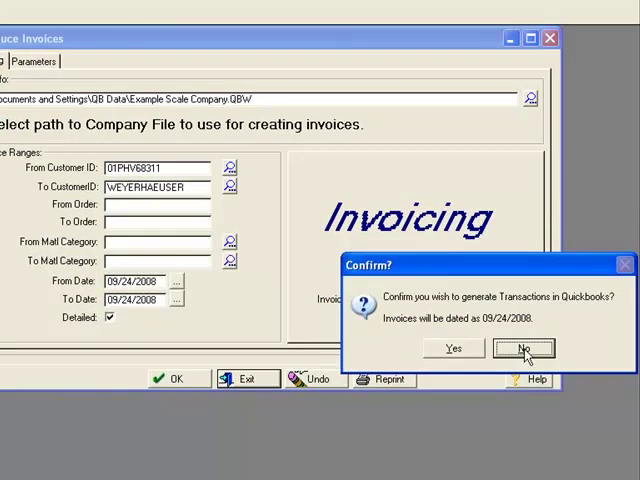
mouse_move(471, 357)
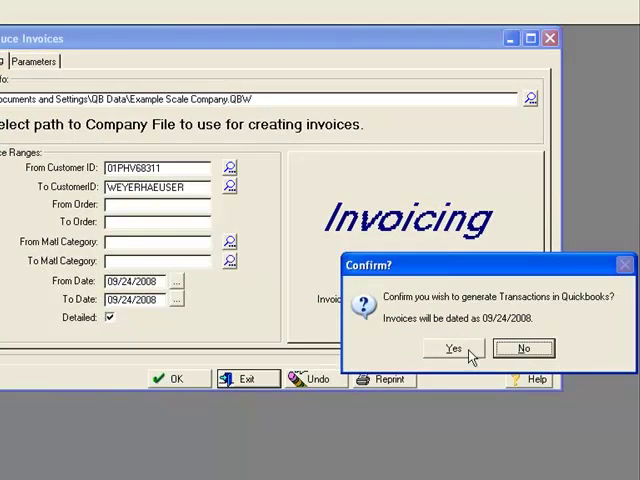
left_click(453, 348)
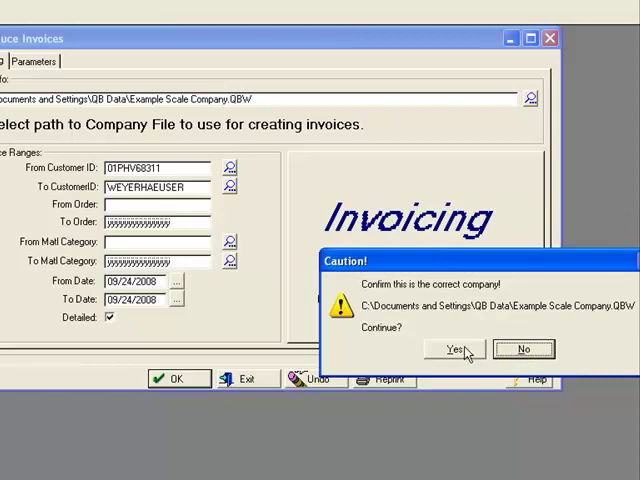
left_click(455, 349)
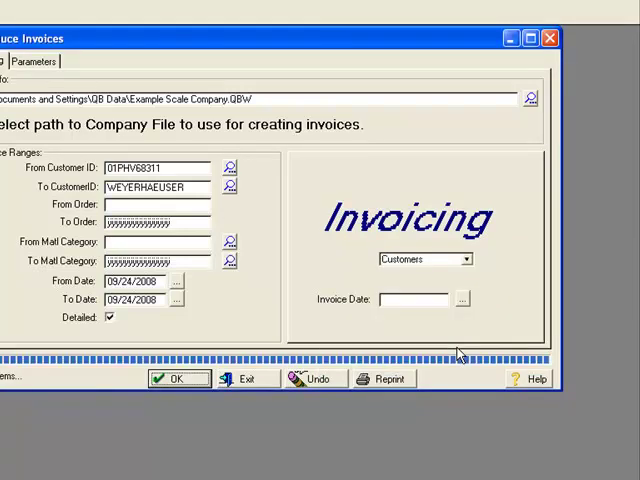
left_click(177, 378)
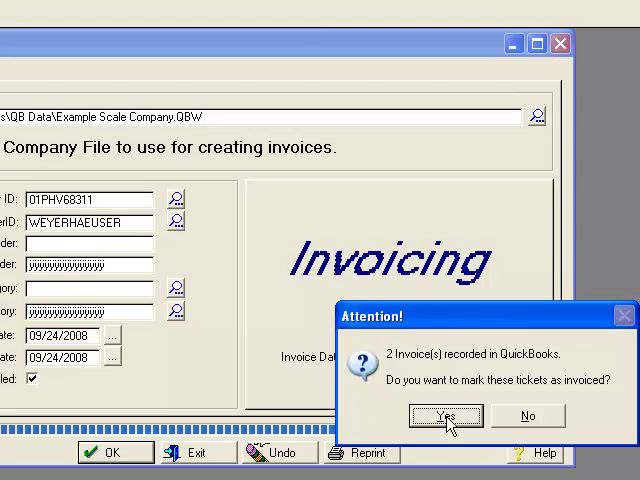
left_click(446, 416)
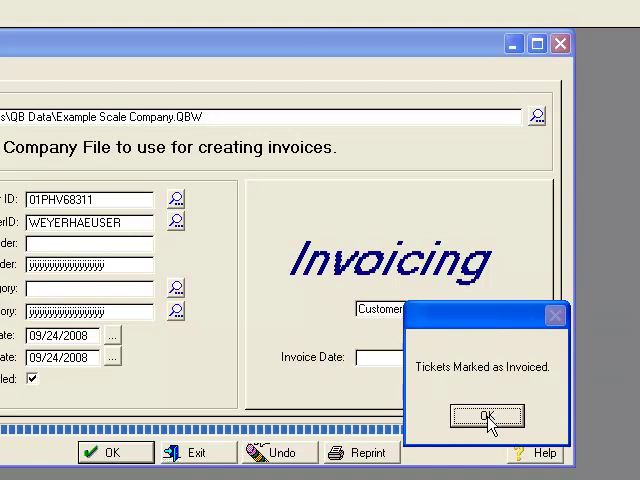
left_click(487, 416)
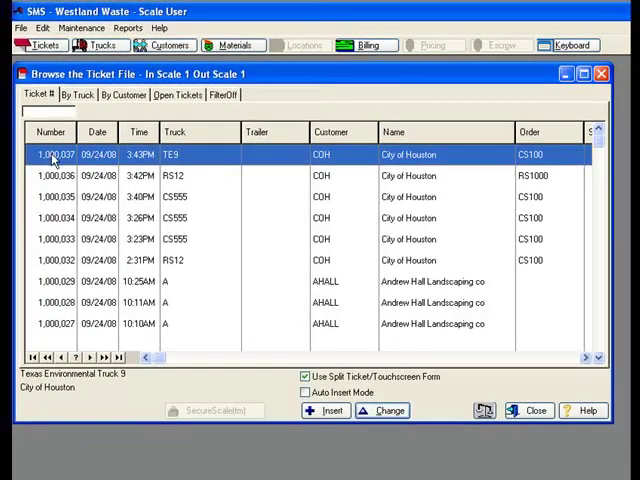
Open ticket 1000037 to check its assigned invoice number.
left_click(380, 410)
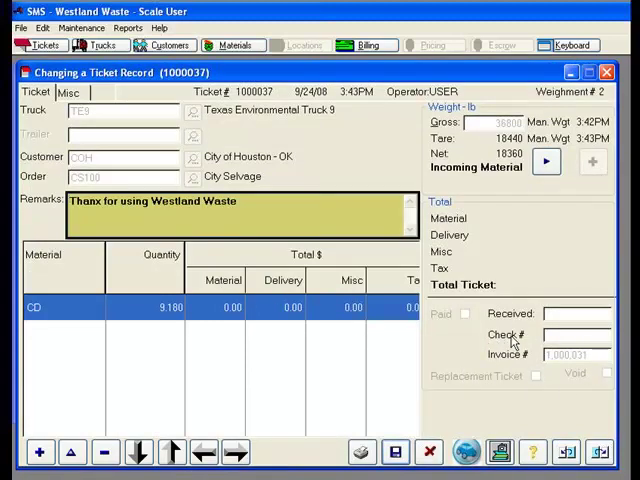
mouse_move(507, 370)
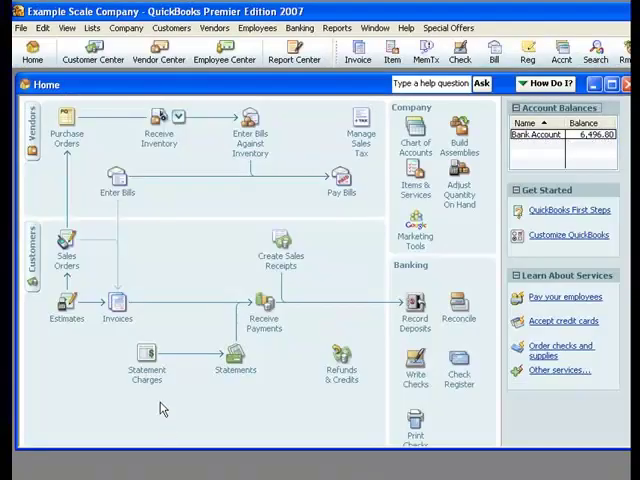
Open Create Invoices and go back to invoice 1000032 for City of Houston.
left_click(117, 305)
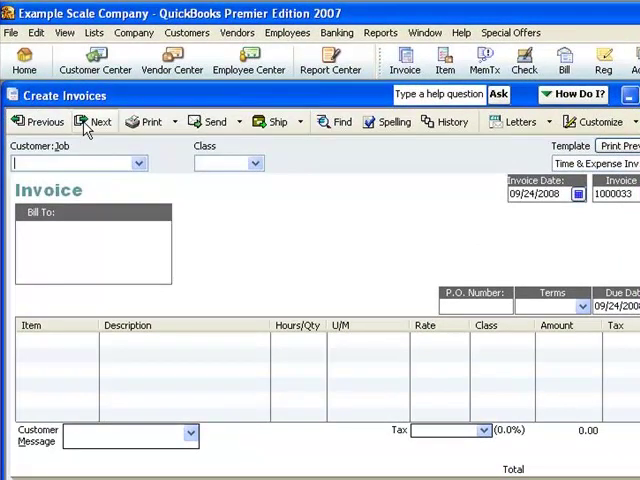
left_click(40, 121)
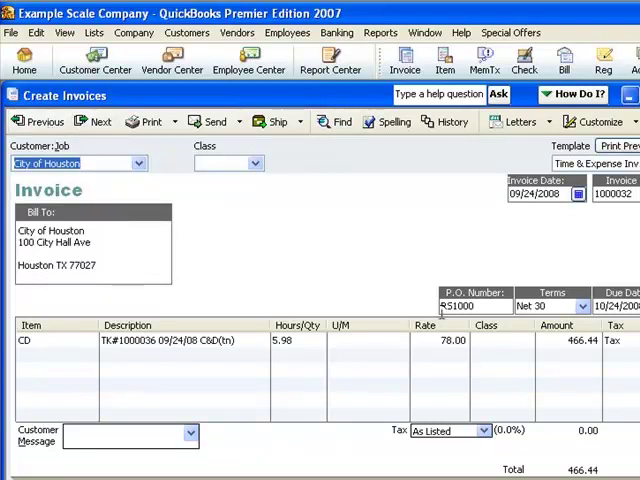
mouse_move(448, 323)
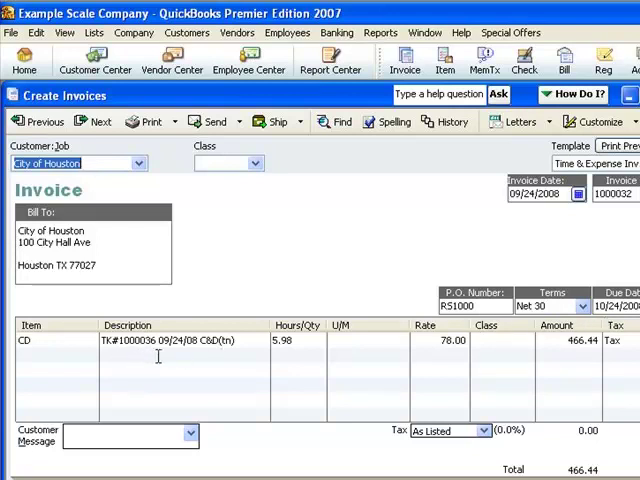
mouse_move(283, 363)
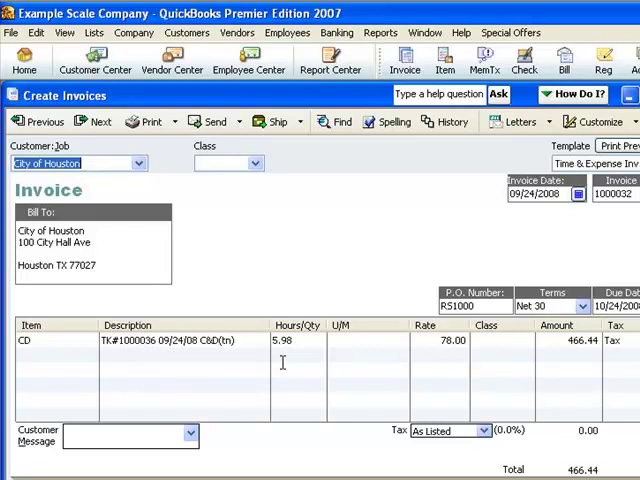